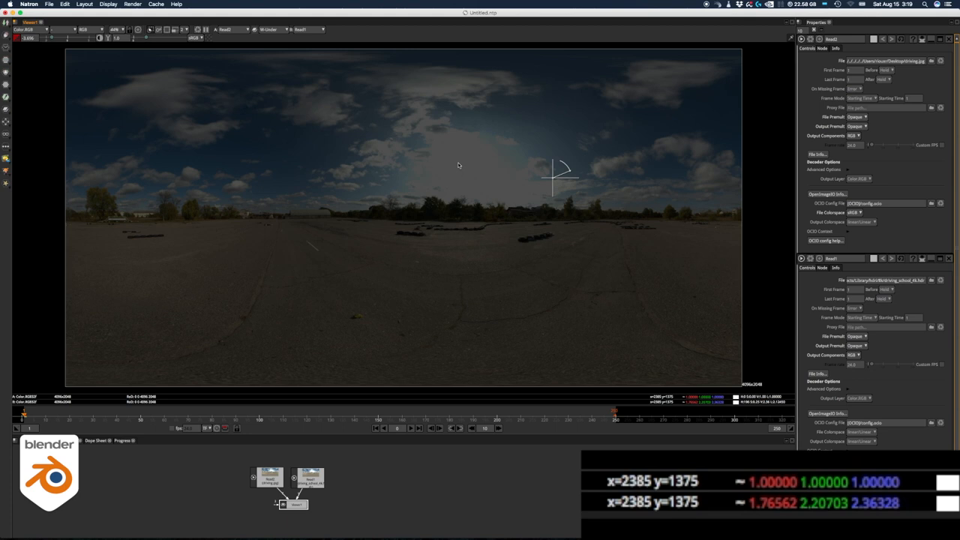
mouse_move(554, 180)
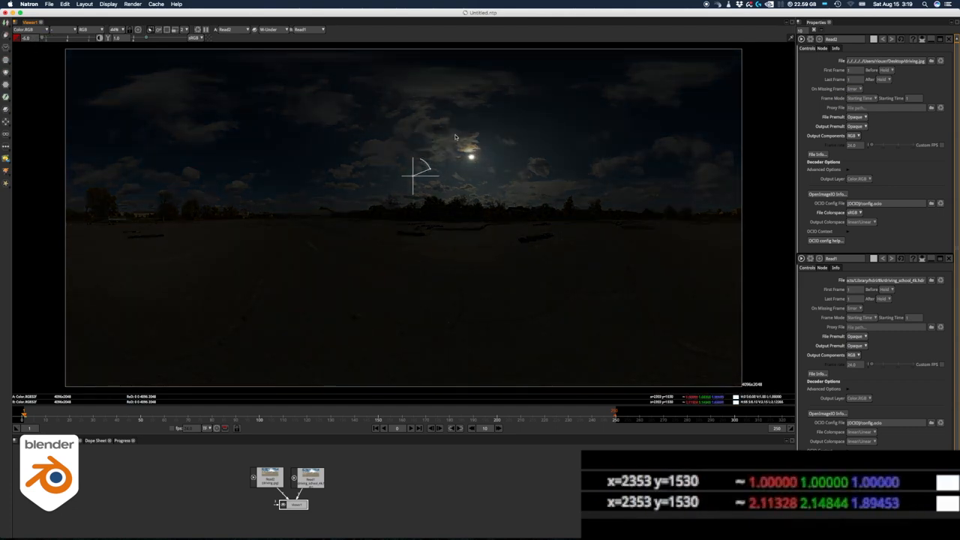
mouse_move(472, 157)
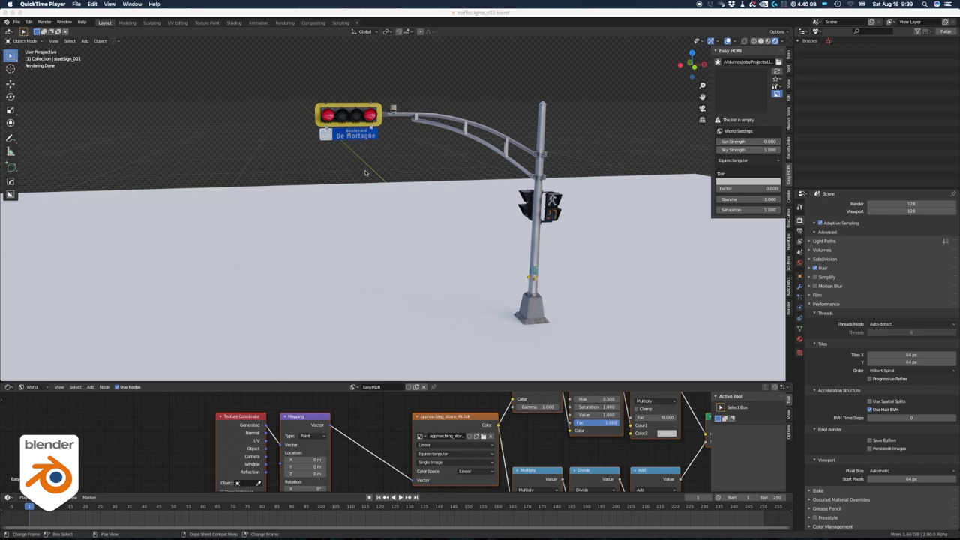
mouse_move(729, 58)
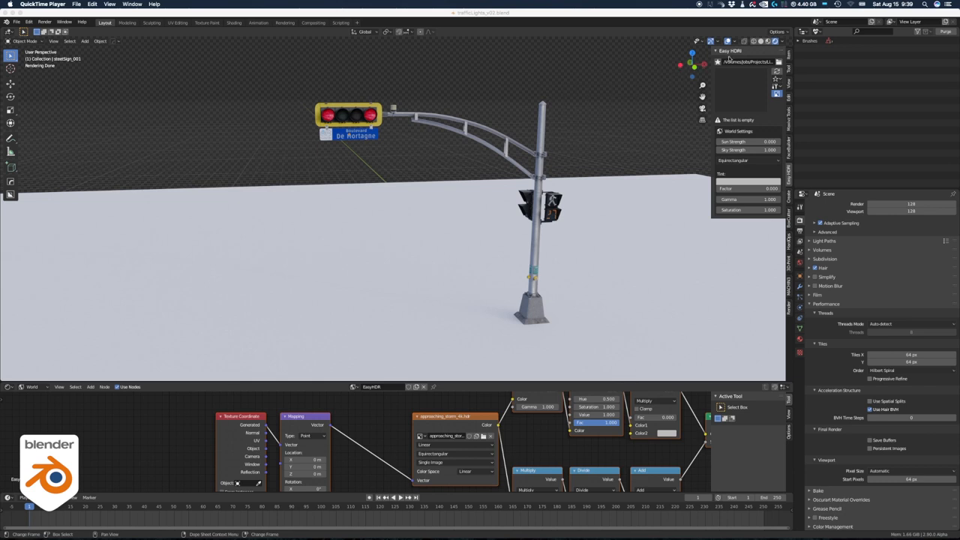
mouse_move(549, 112)
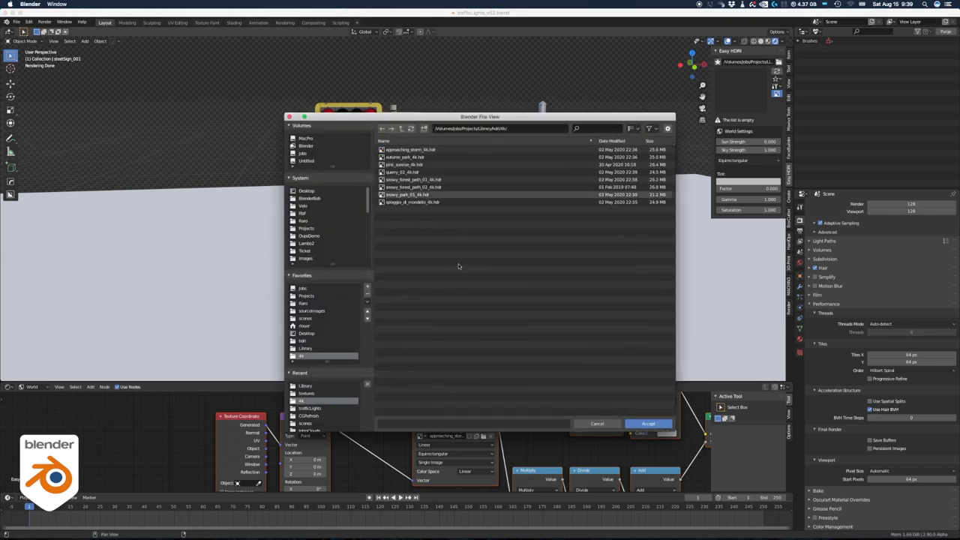
- Open the Easy HDRI folder browser to reach the hdri/4k library
left_click(648, 424)
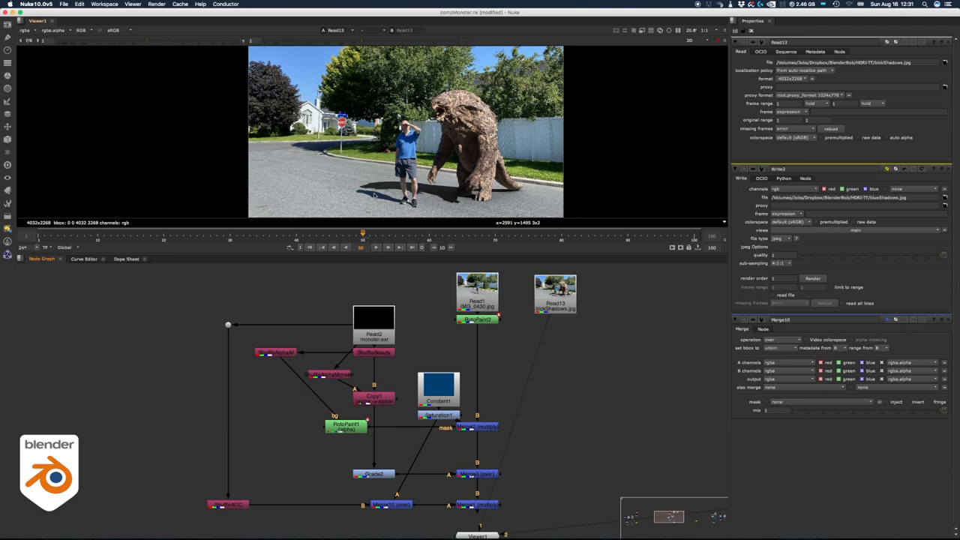
- View the shadow merge branch so only the monster's cast shadow shows over the plate
left_click(478, 320)
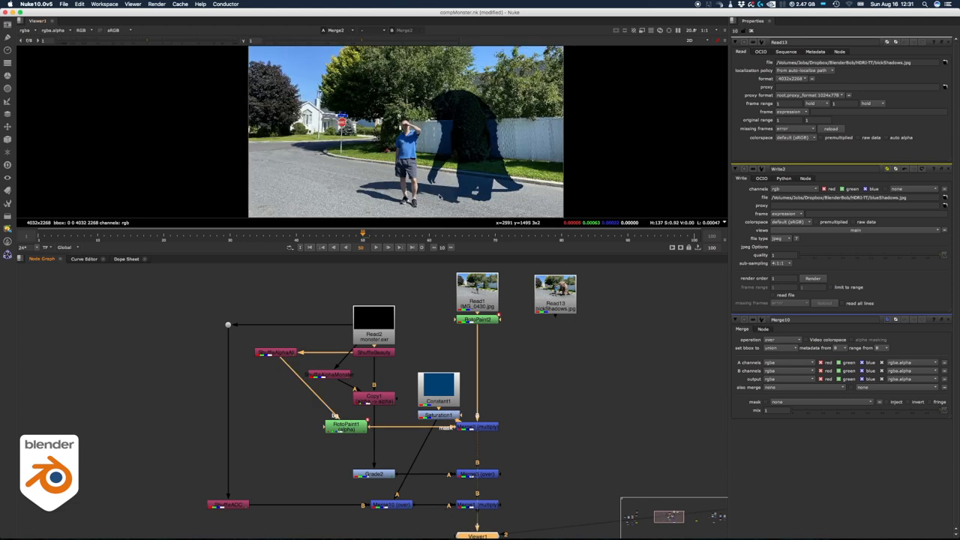
left_click(477, 473)
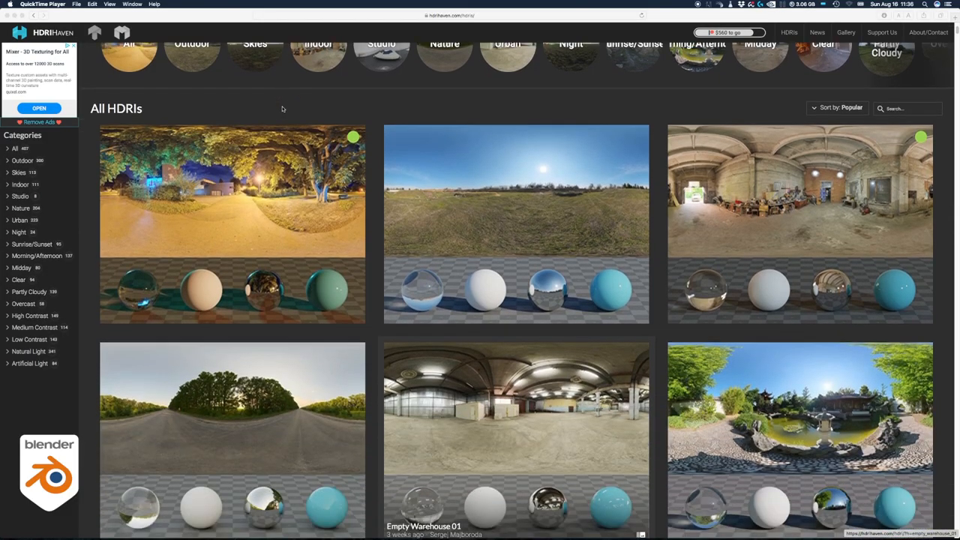
- Scroll down the All HDRIs page to see more panorama thumbnails
scroll("down", 3)
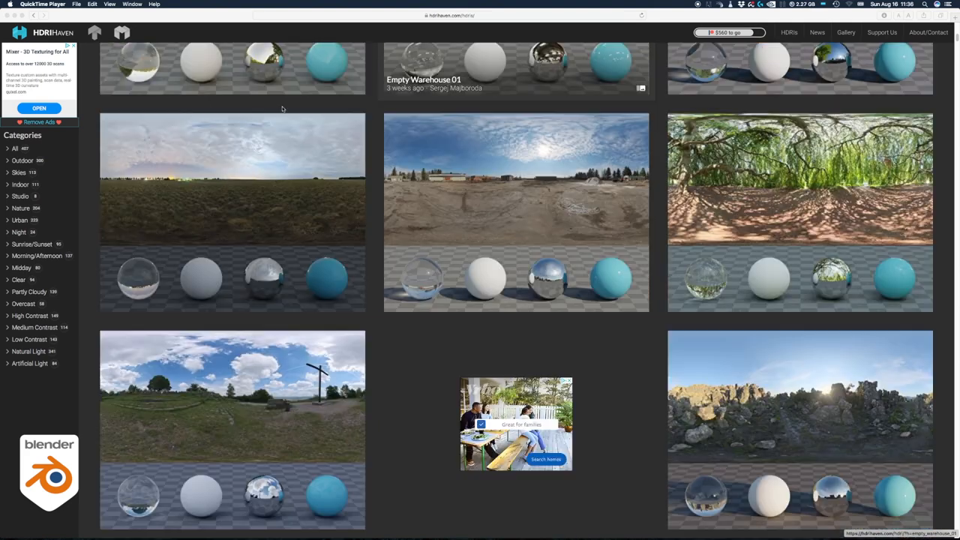
scroll("down", 3)
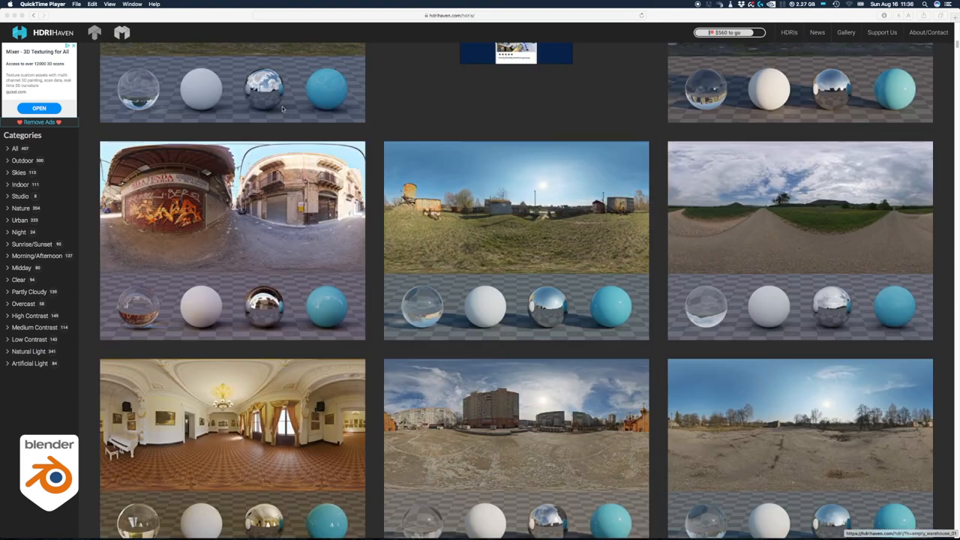
scroll("down", 3)
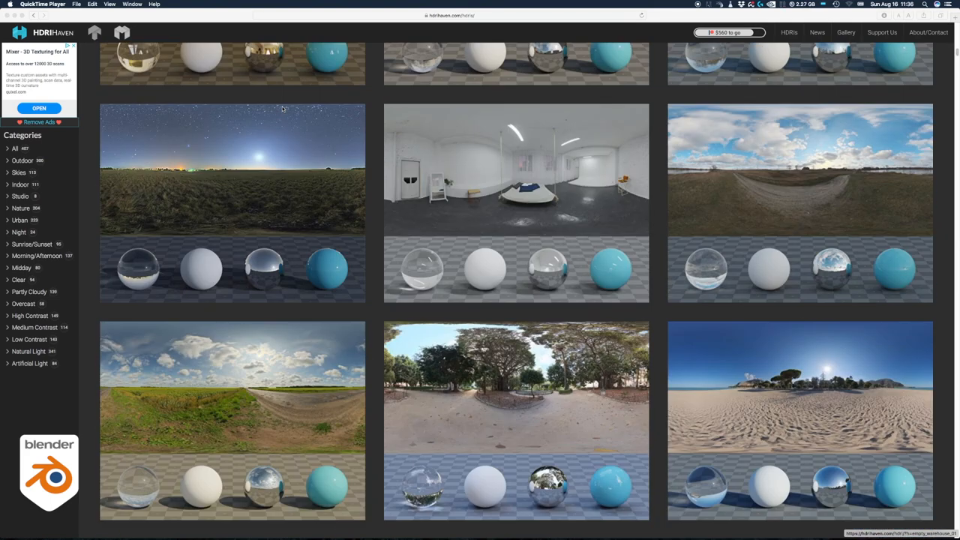
scroll("down", 3)
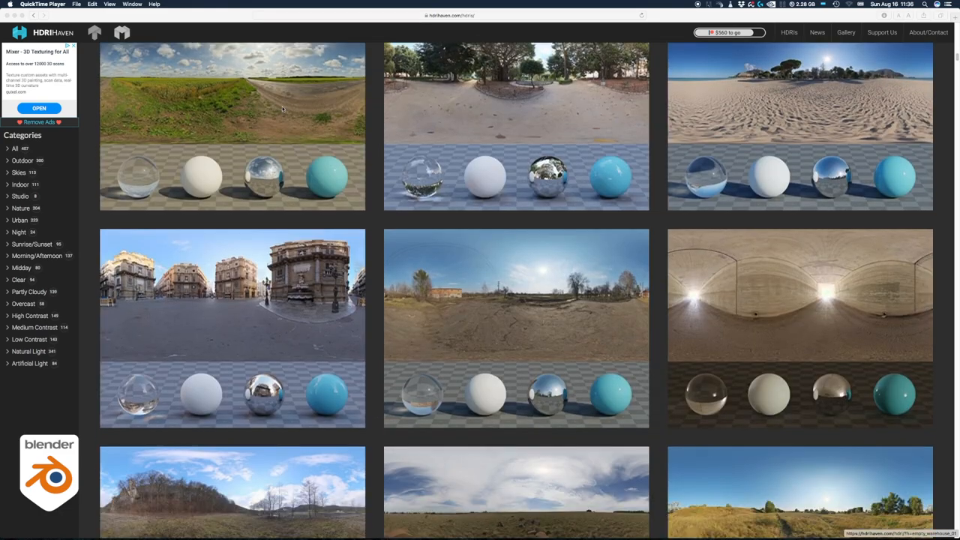
scroll("down", 3)
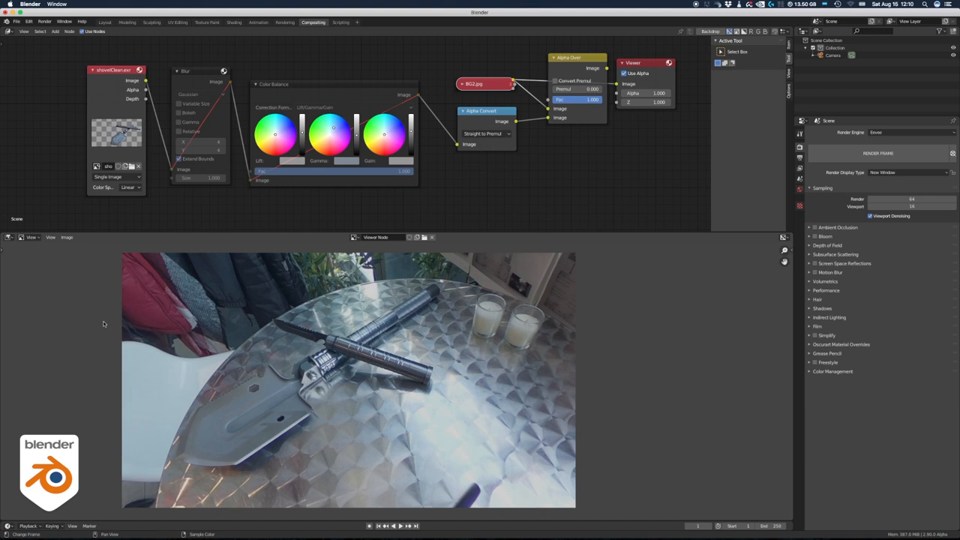
mouse_move(275, 413)
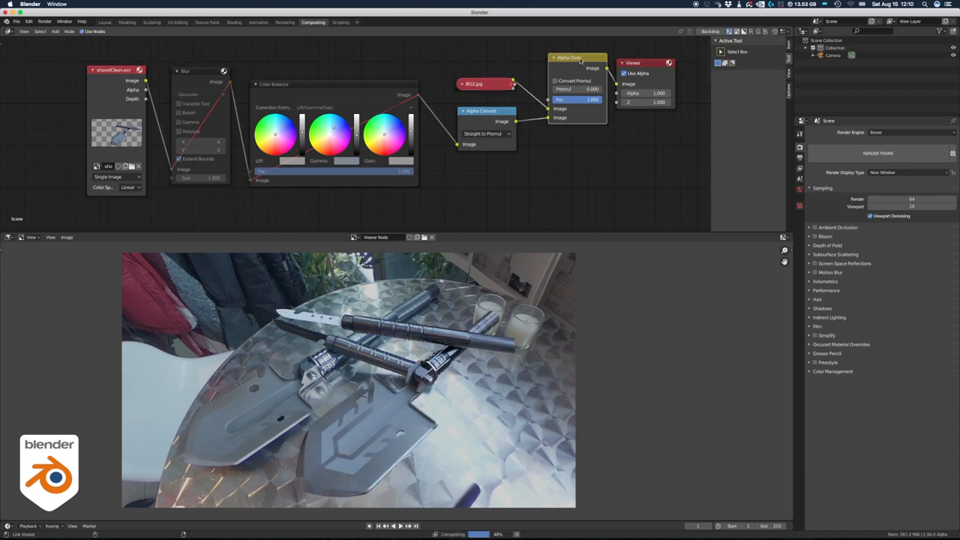
- Unmute the Blur node on the rendered knife and flashlight before Alpha Over with BG2.jpg
left_click(112, 70)
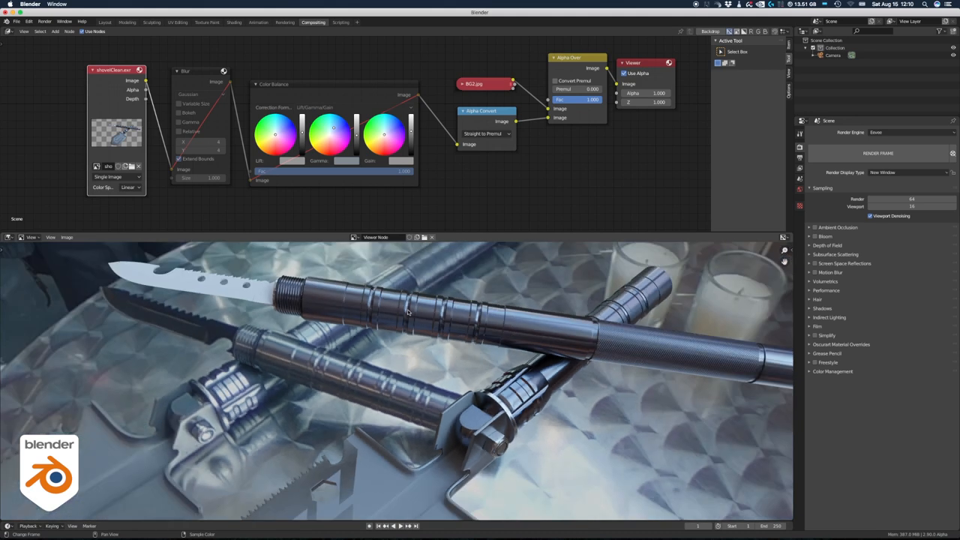
mouse_move(245, 288)
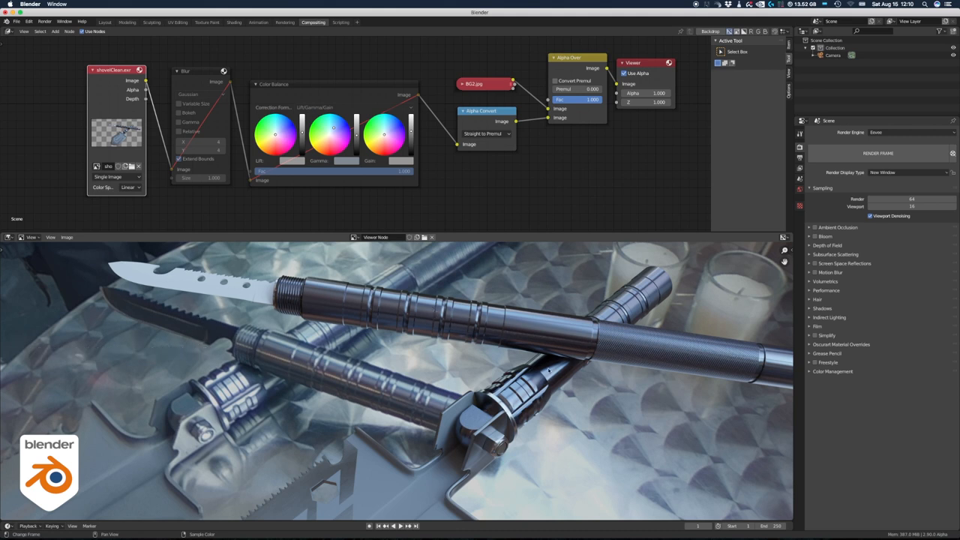
left_click(199, 70)
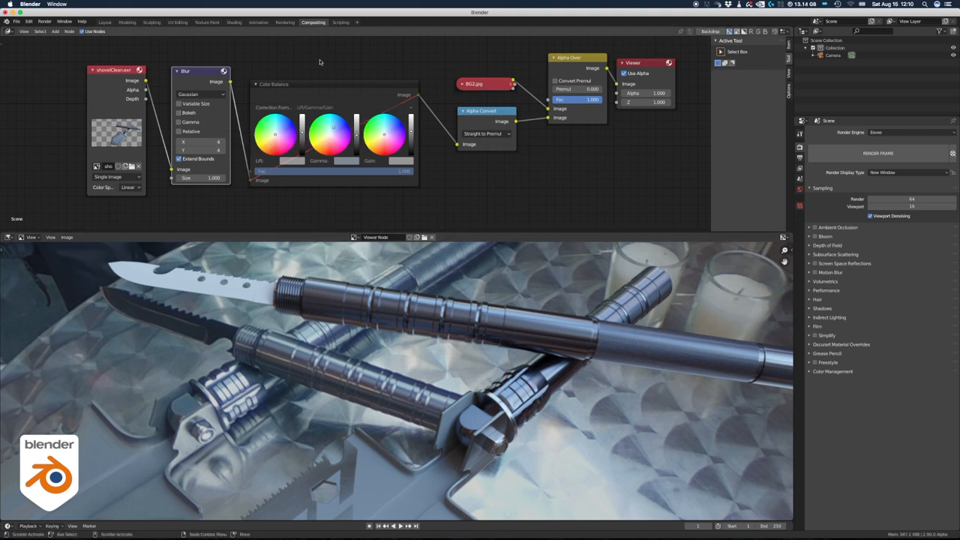
left_click(315, 84)
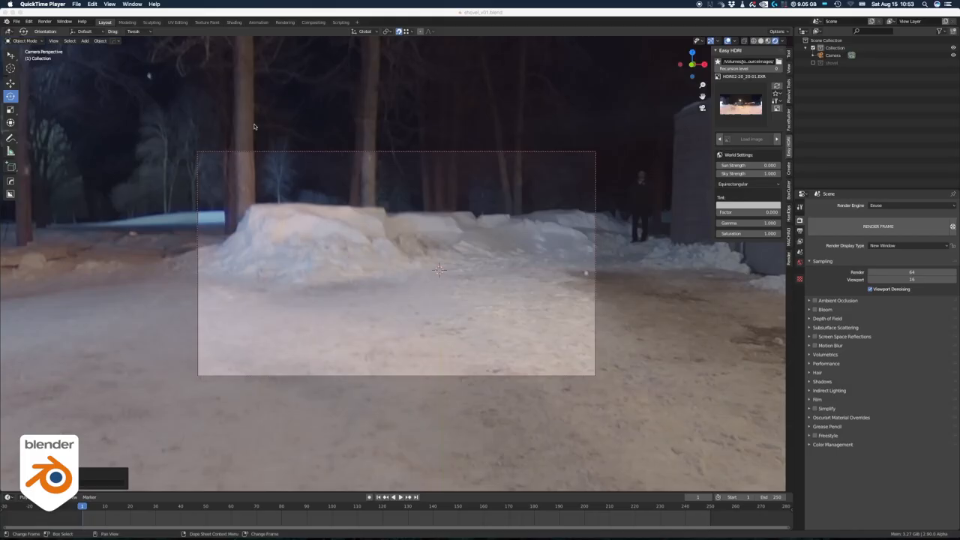
mouse_move(325, 223)
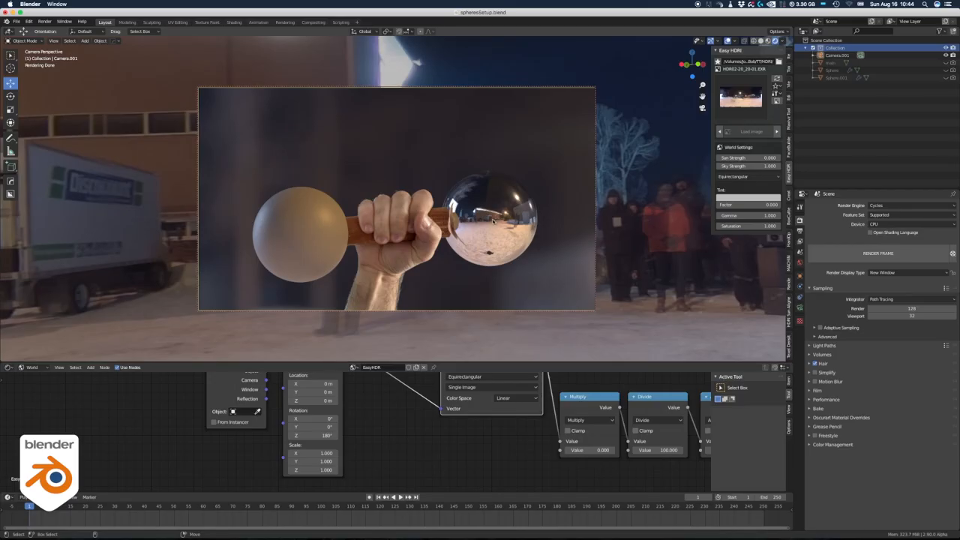
mouse_move(483, 268)
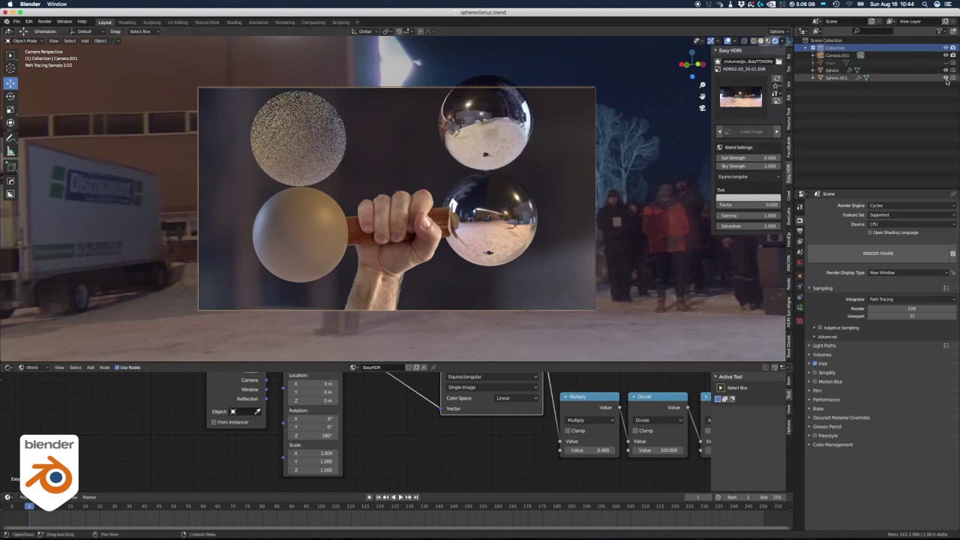
- Select the CG grey sphere in the Outliner to compare against the plate spheres
left_click(486, 120)
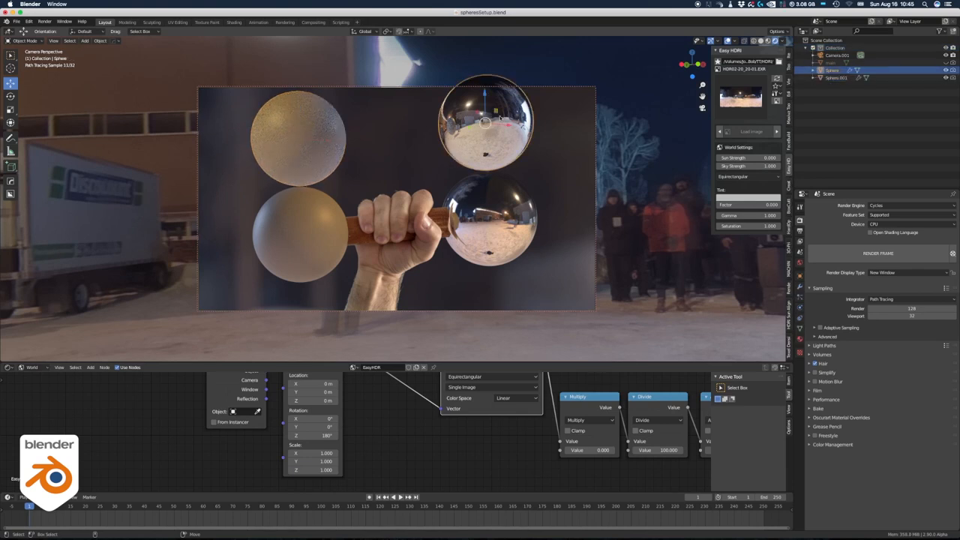
mouse_move(501, 187)
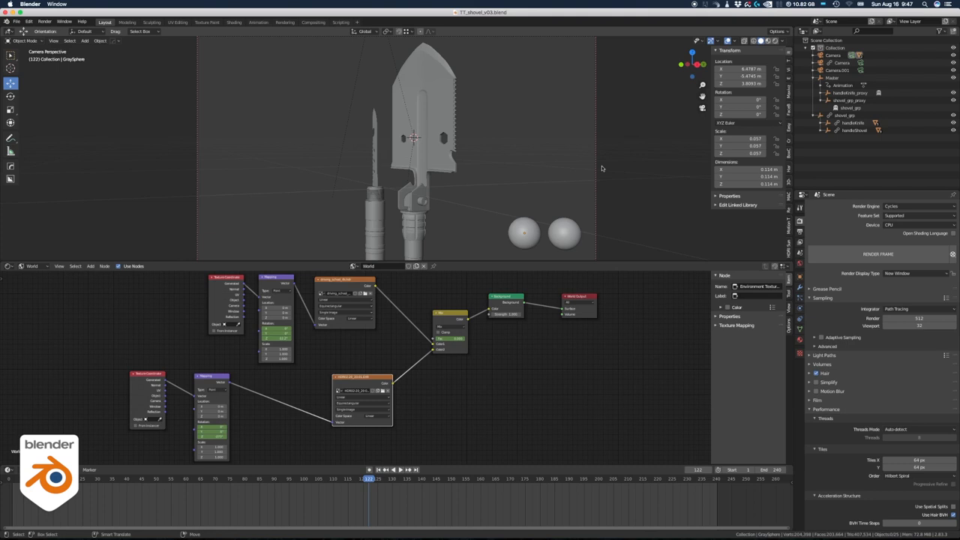
- Select Master, handleKnife_proxy and shovel_grp_proxy in the Outliner
left_click(841, 78)
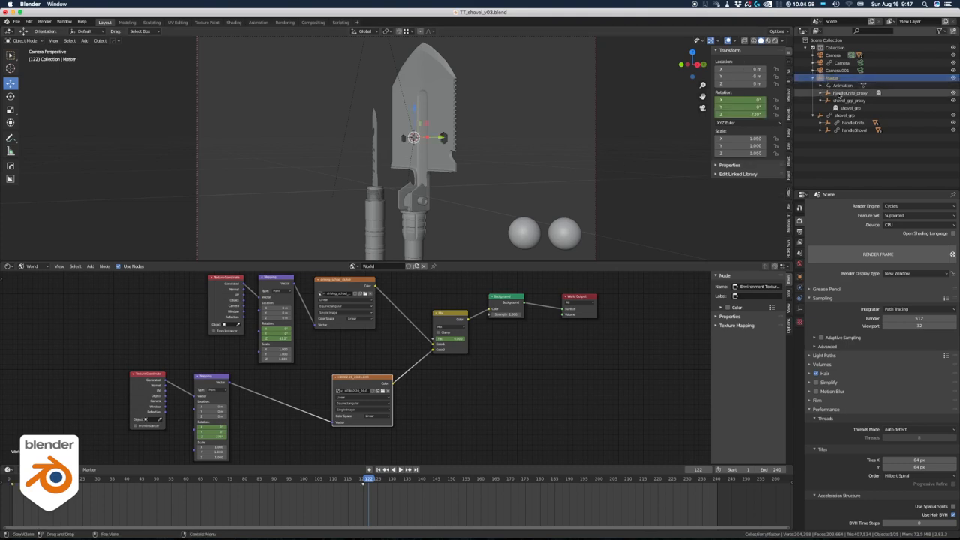
left_click(851, 93)
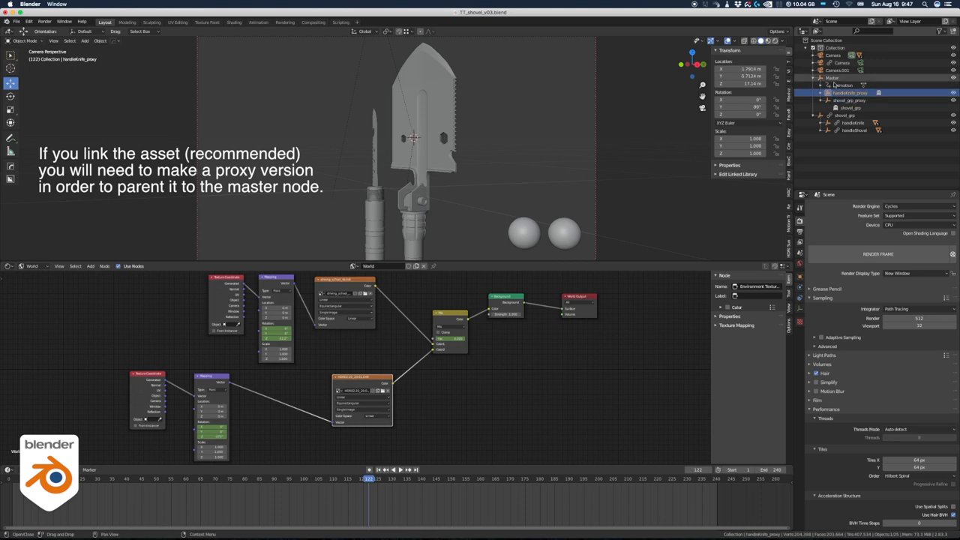
left_click(851, 100)
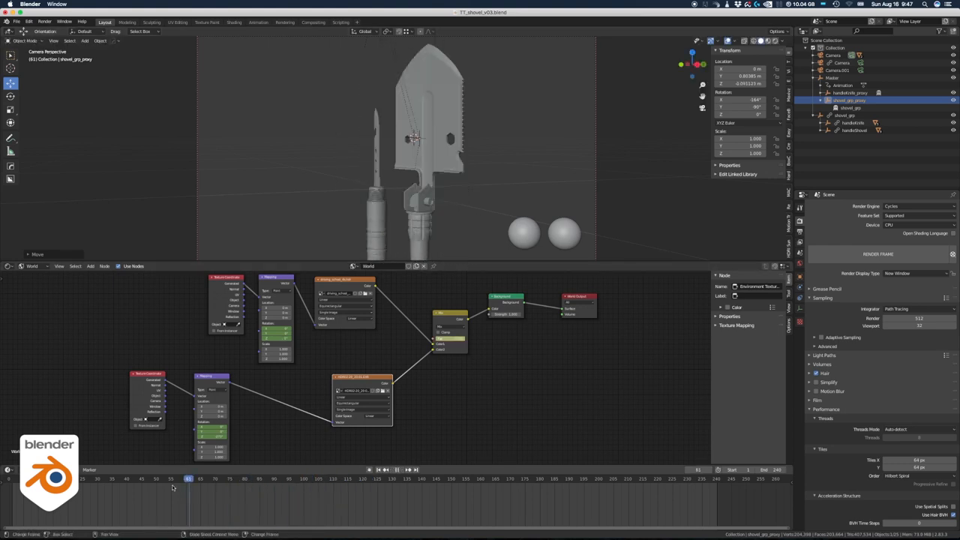
- Scrub the timeline to a late frame to preview the turntable spin
left_click(412, 478)
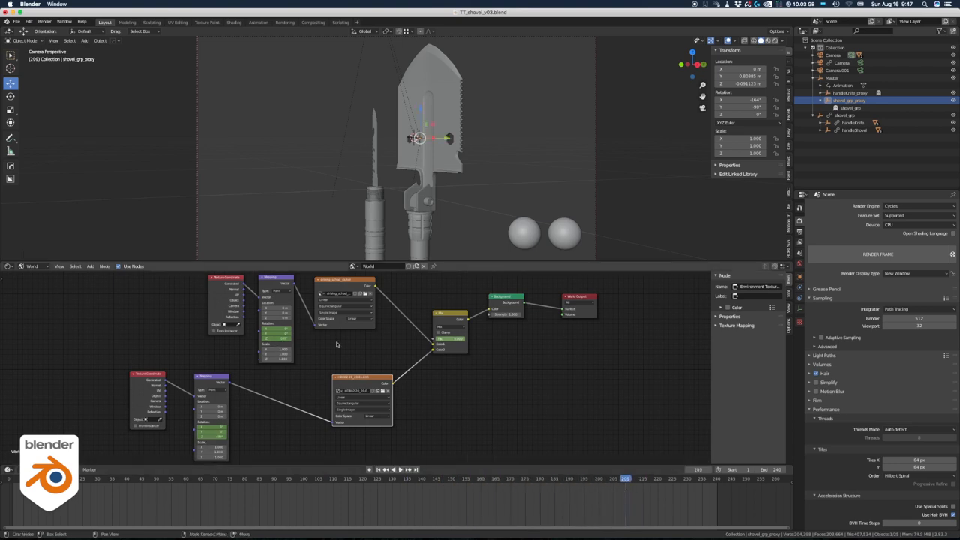
left_click(361, 383)
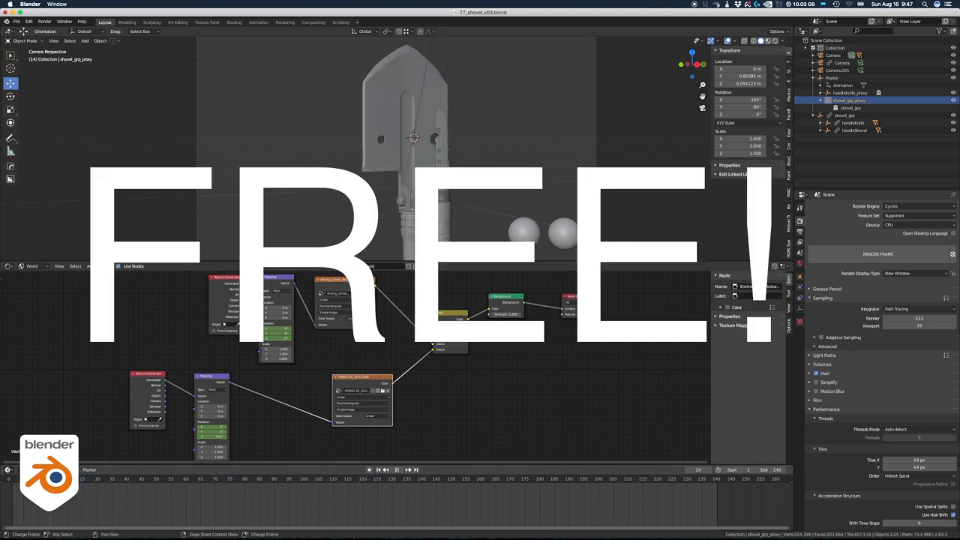
left_click(601, 478)
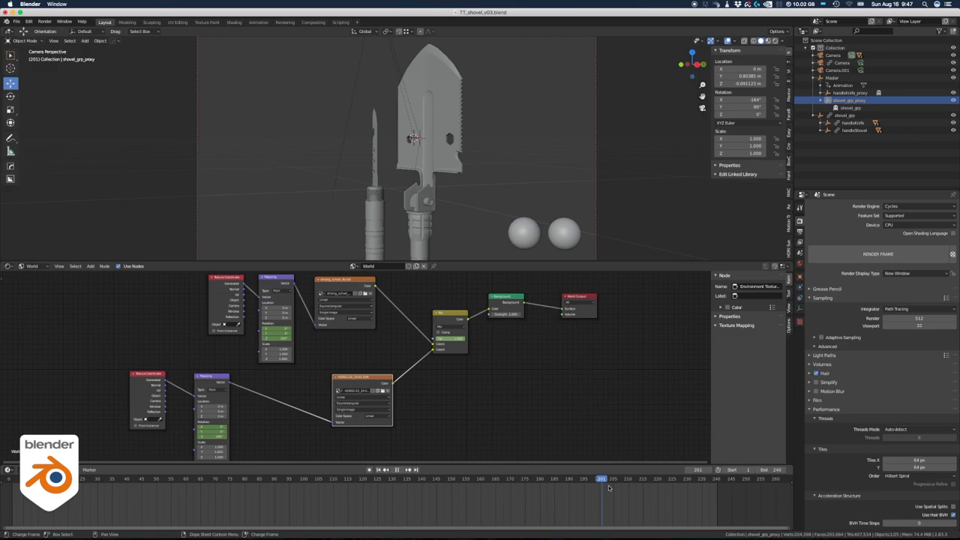